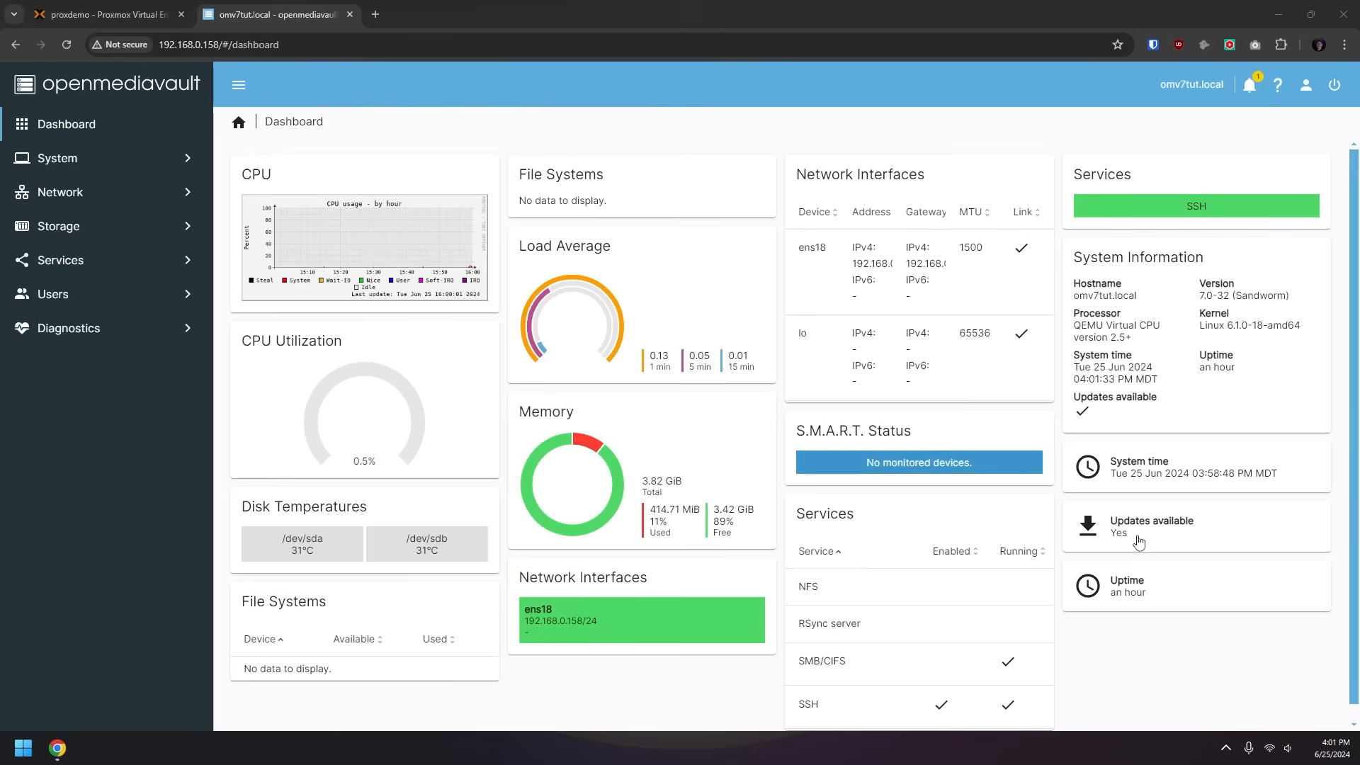
# - Open the Updates page from the dashboard tile and scroll through the pending packages
pyautogui.click(1150, 526)
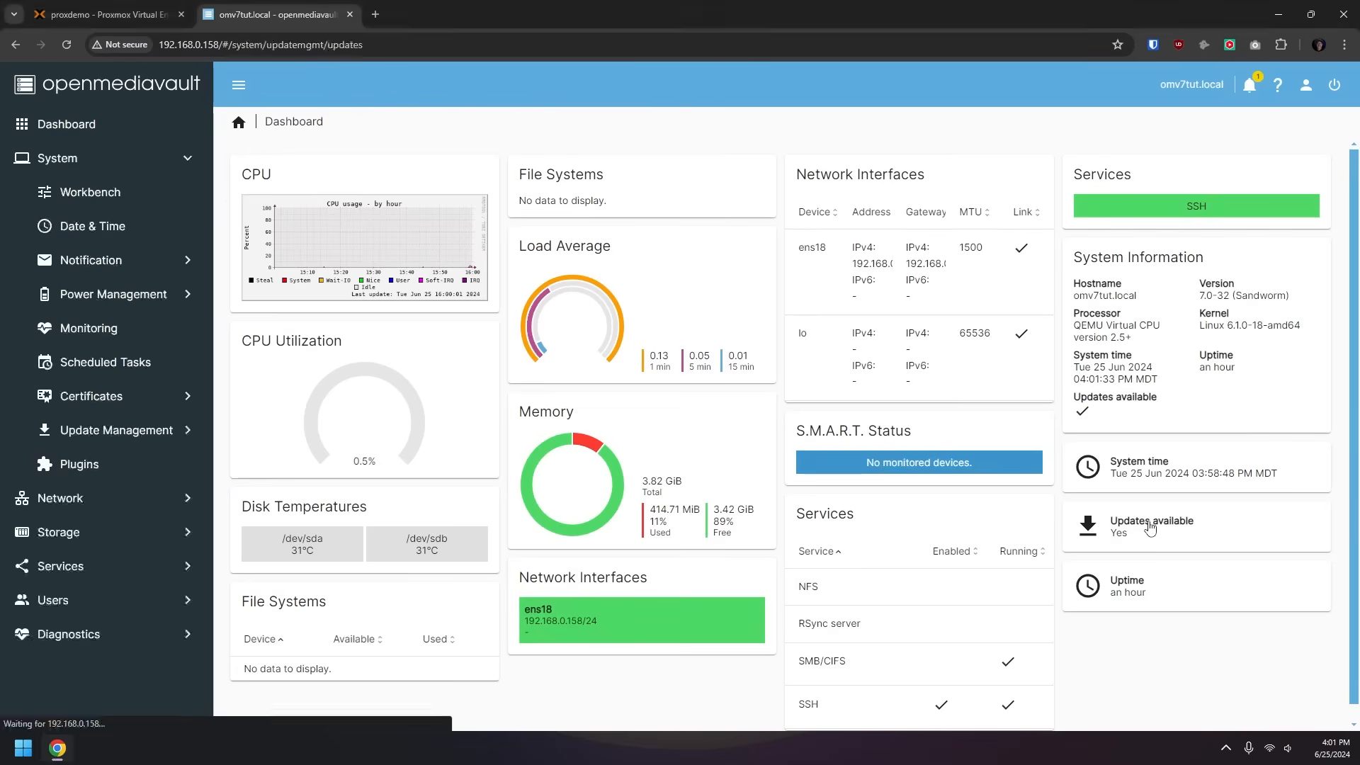
pyautogui.click(1151, 526)
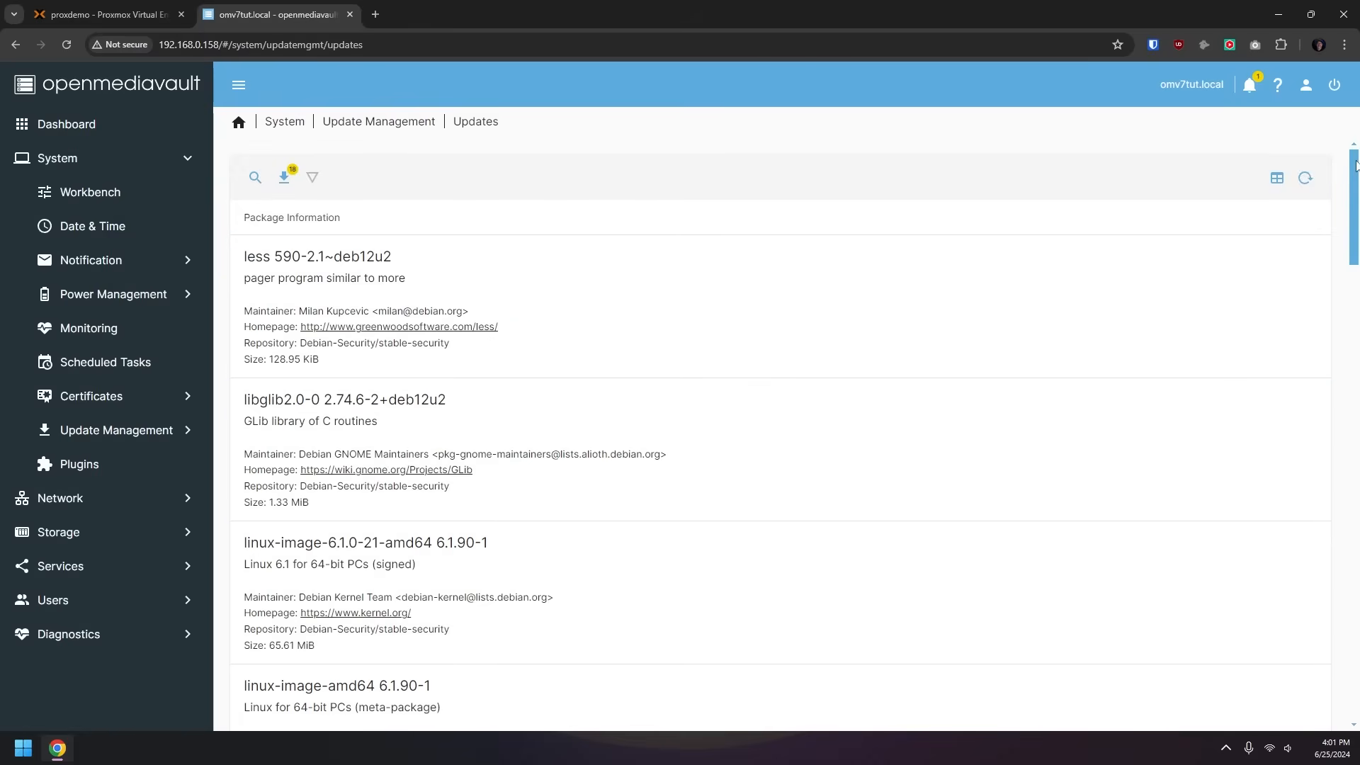
pyautogui.scroll(-3)
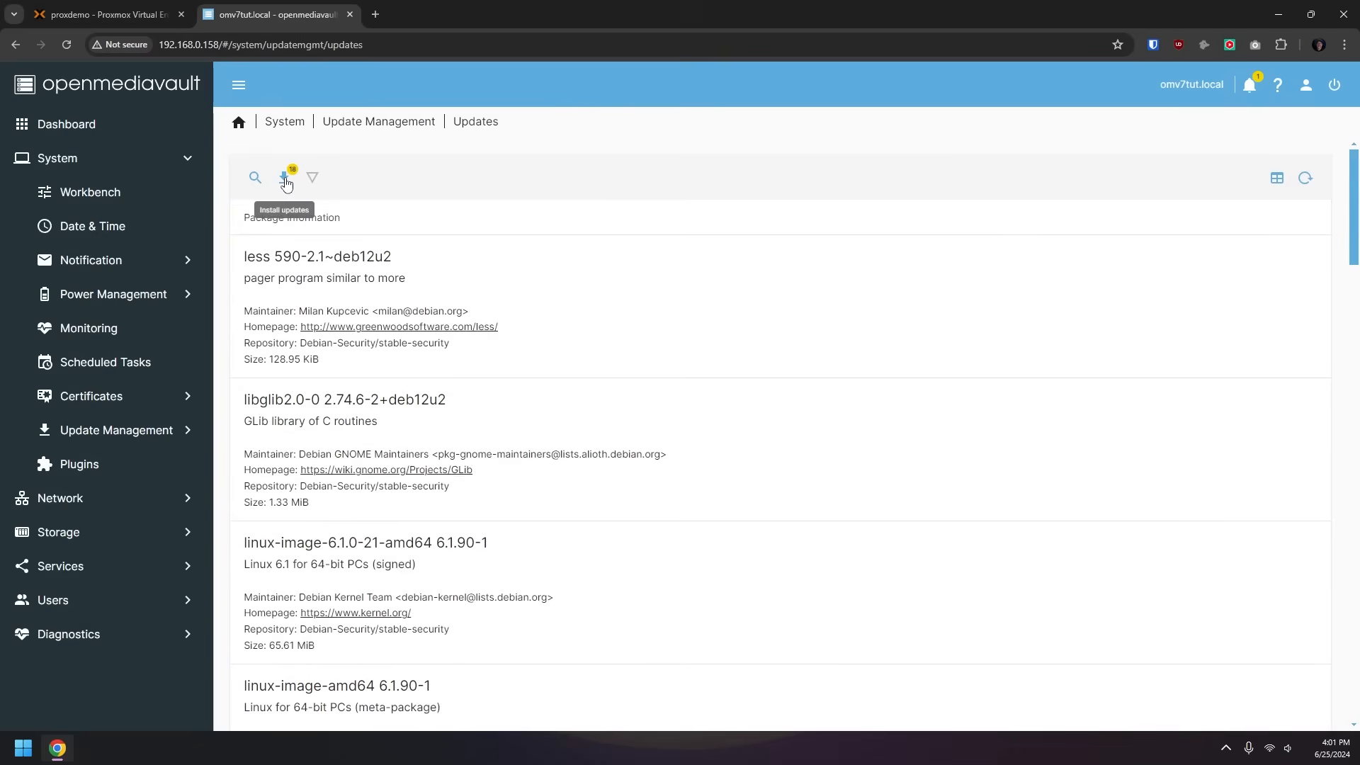
# - Install all listed package updates, including less and the new Linux kernel images
pyautogui.click(284, 178)
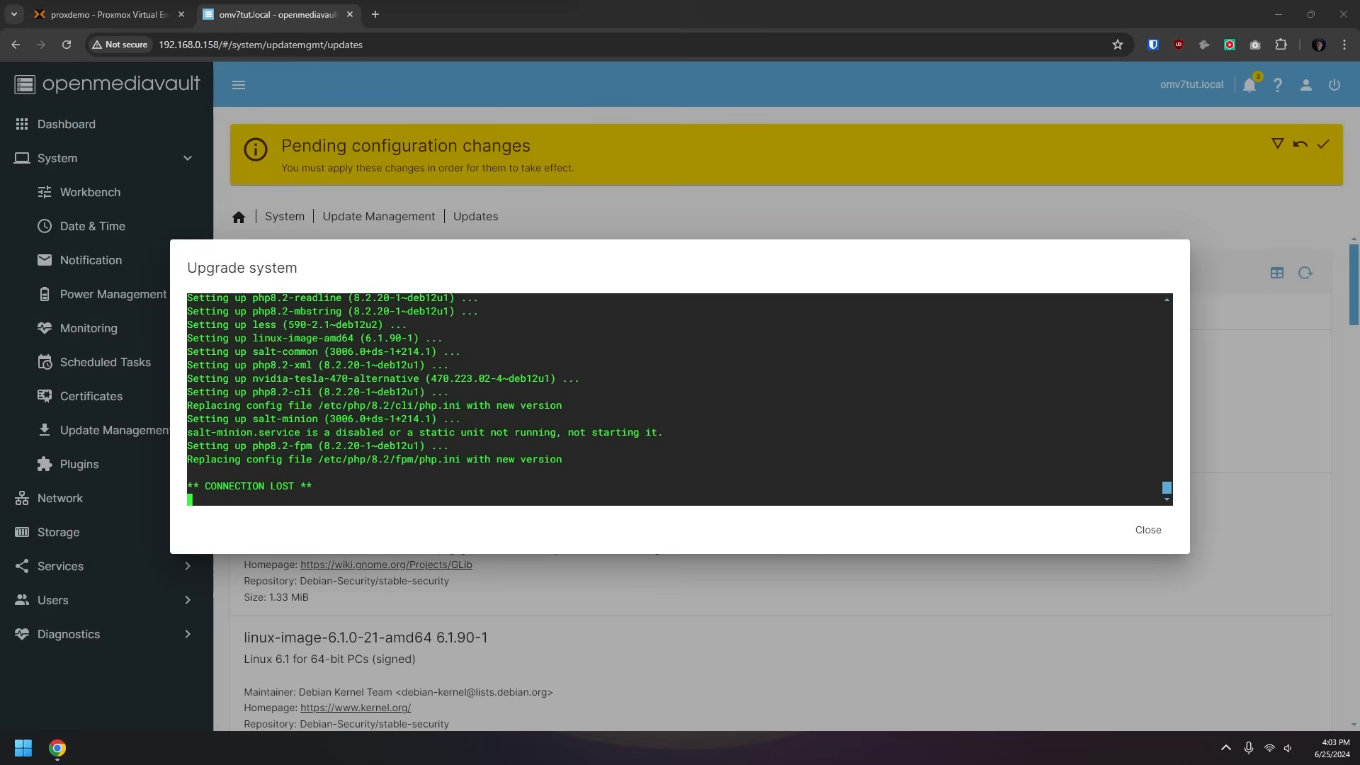
pyautogui.moveTo(1170, 514)
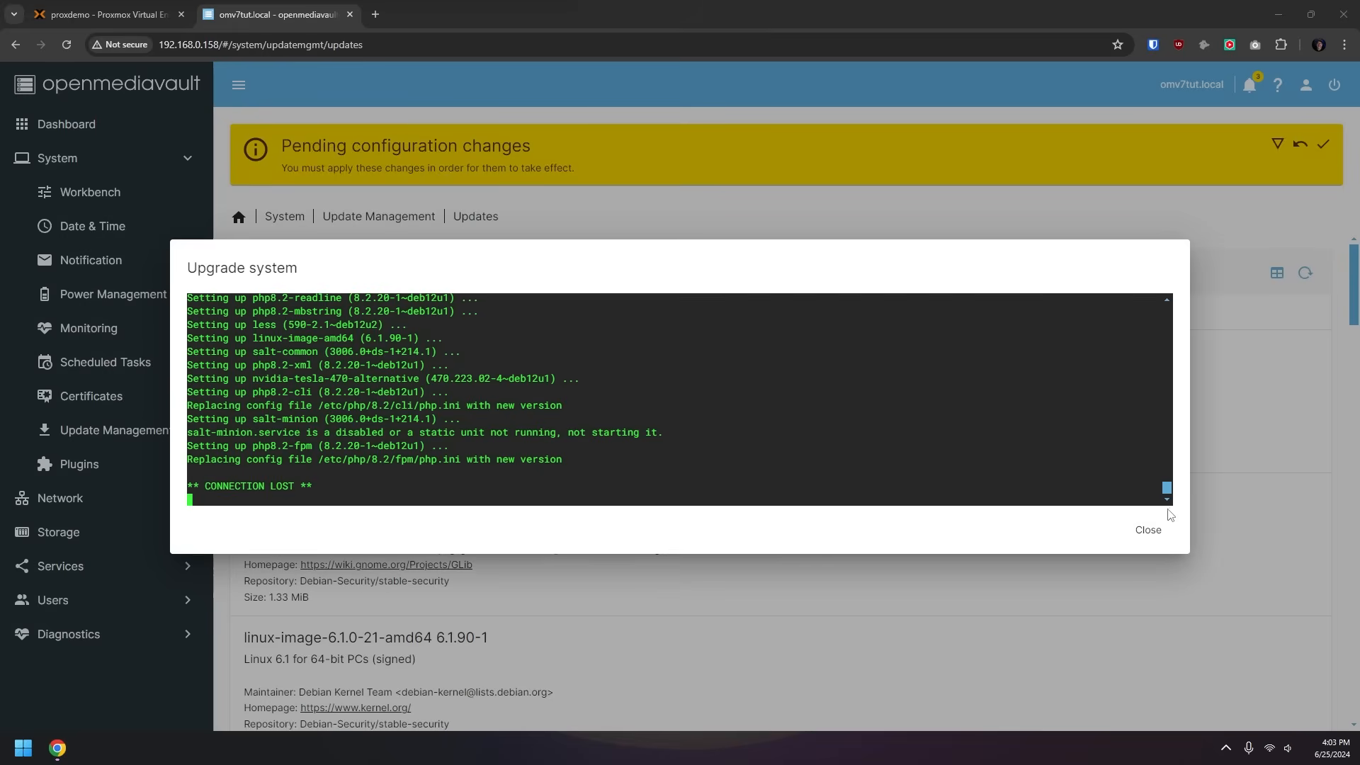
# - Close the upgrade output and confirm applying the pending configuration changes
pyautogui.click(1147, 530)
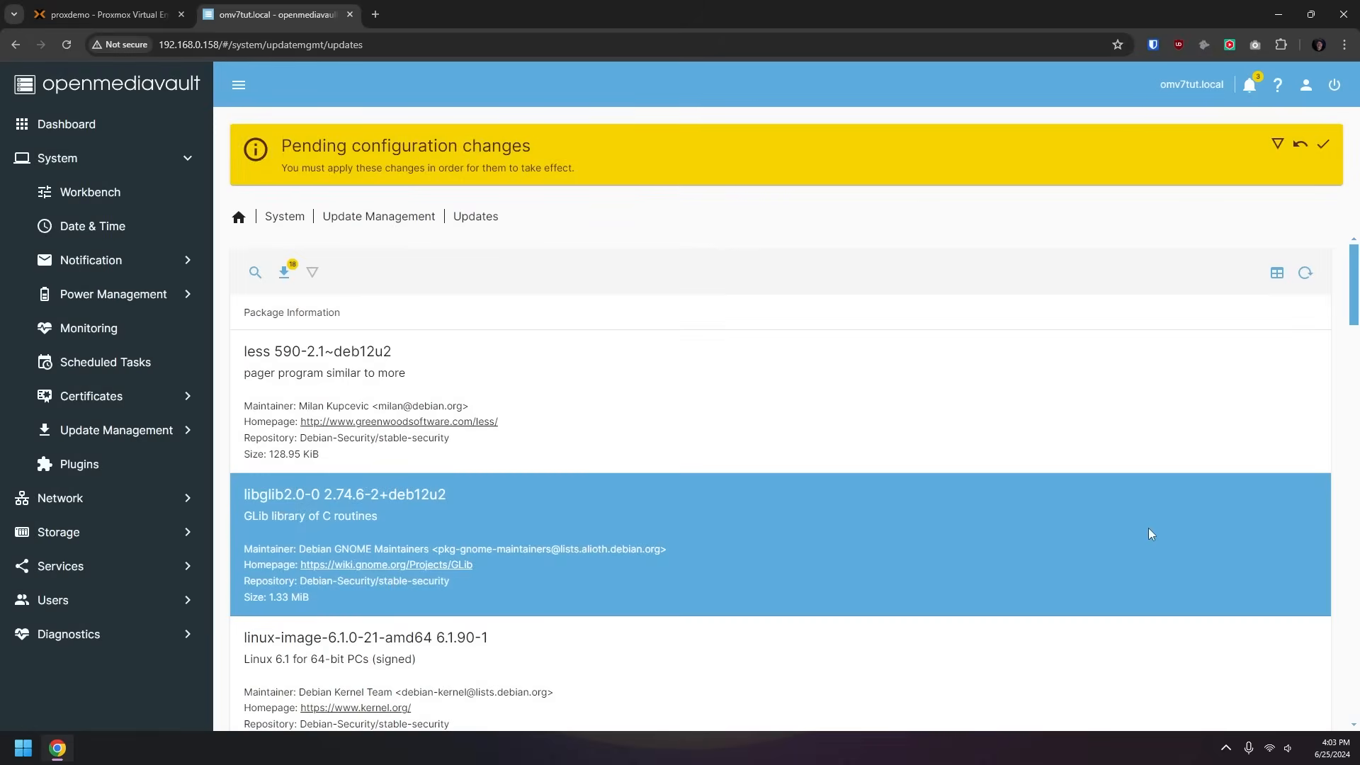
pyautogui.moveTo(1323, 144)
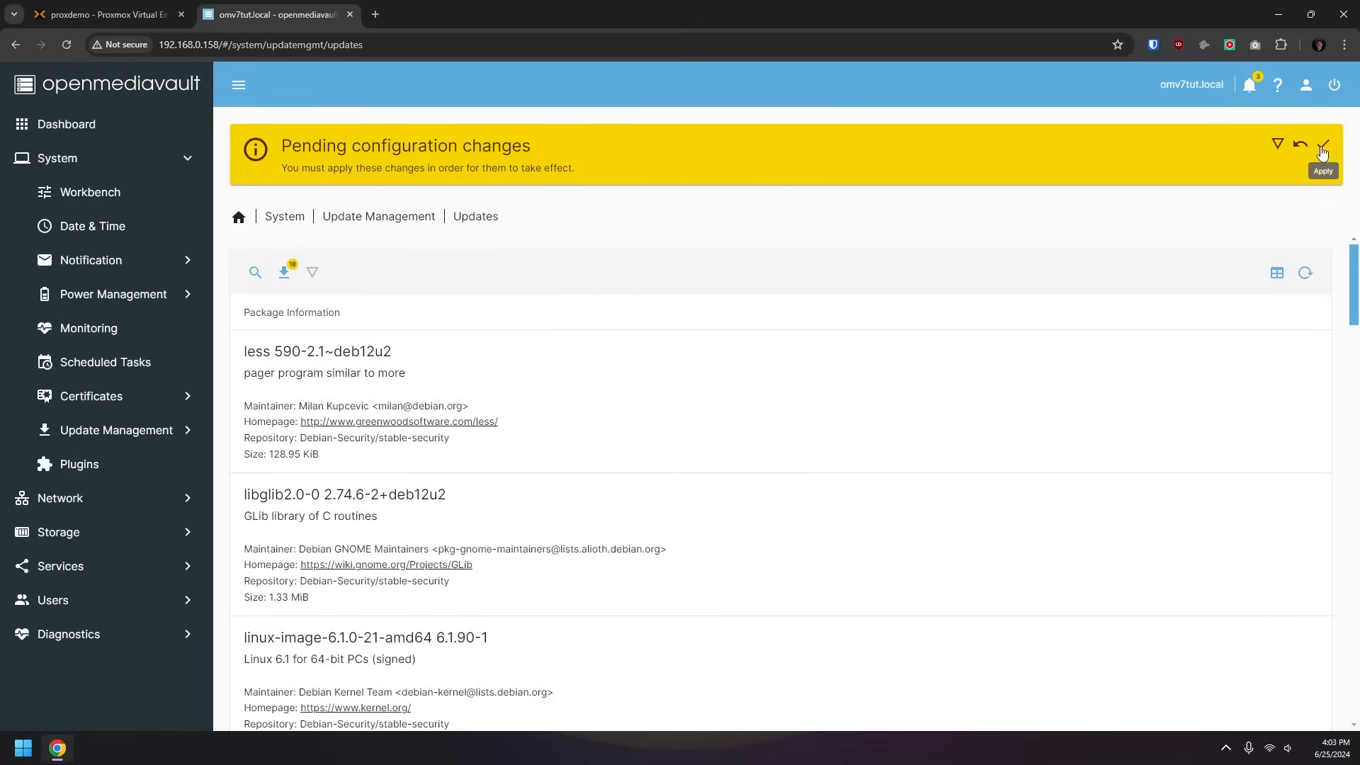
pyautogui.click(1322, 144)
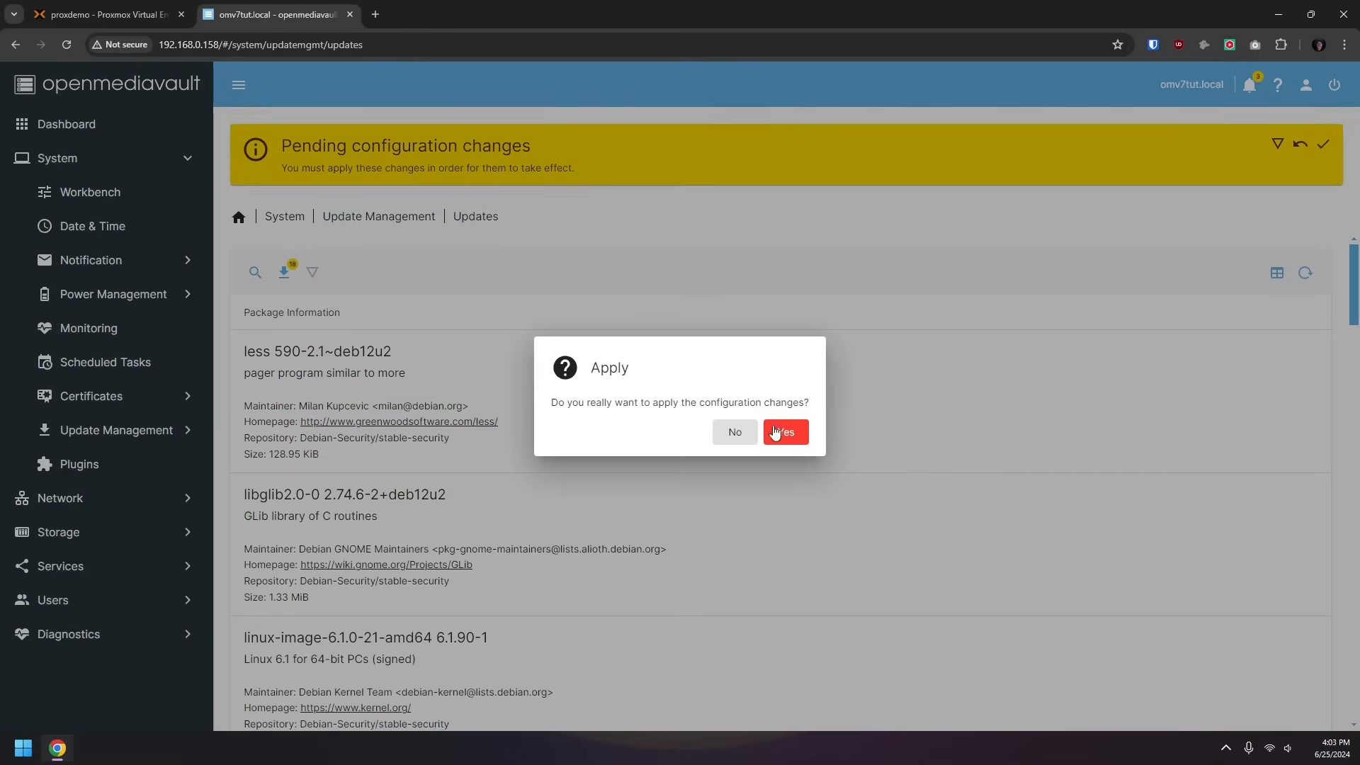
pyautogui.click(782, 432)
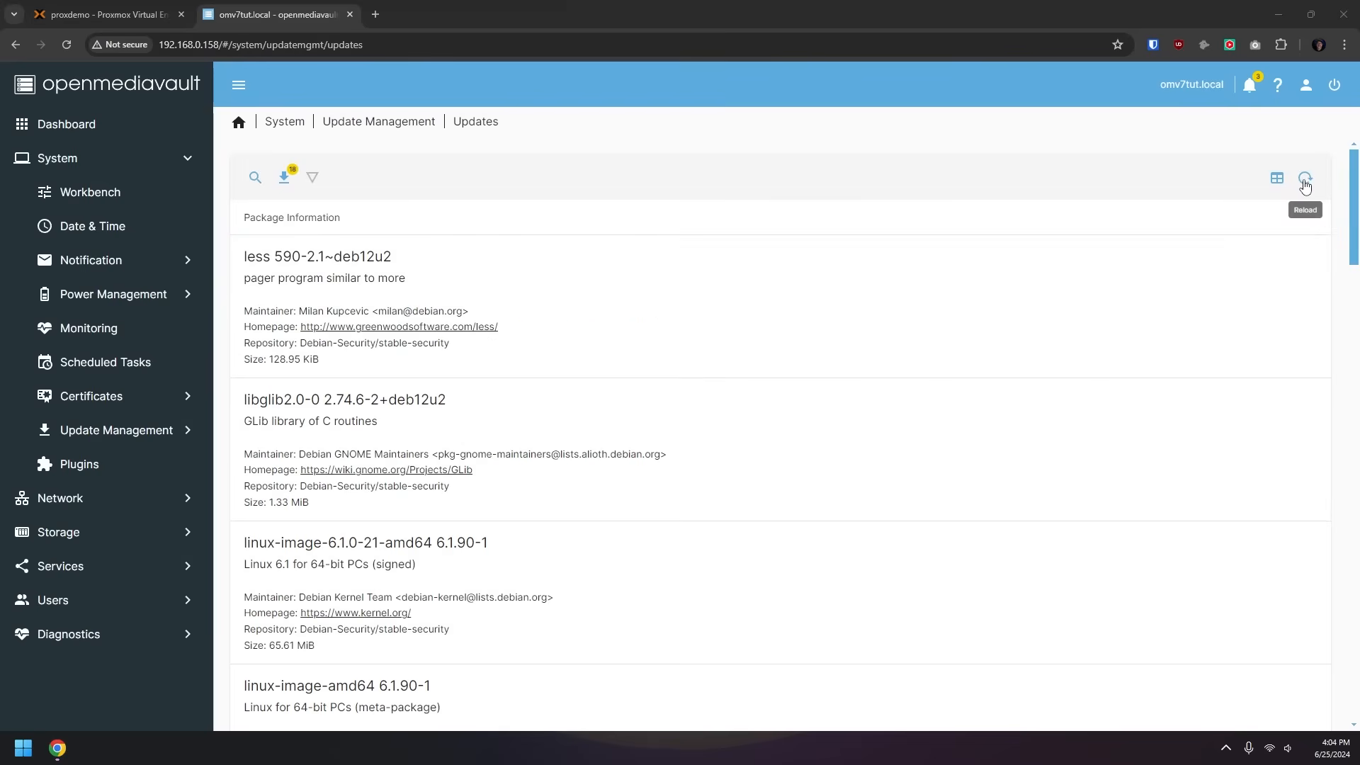